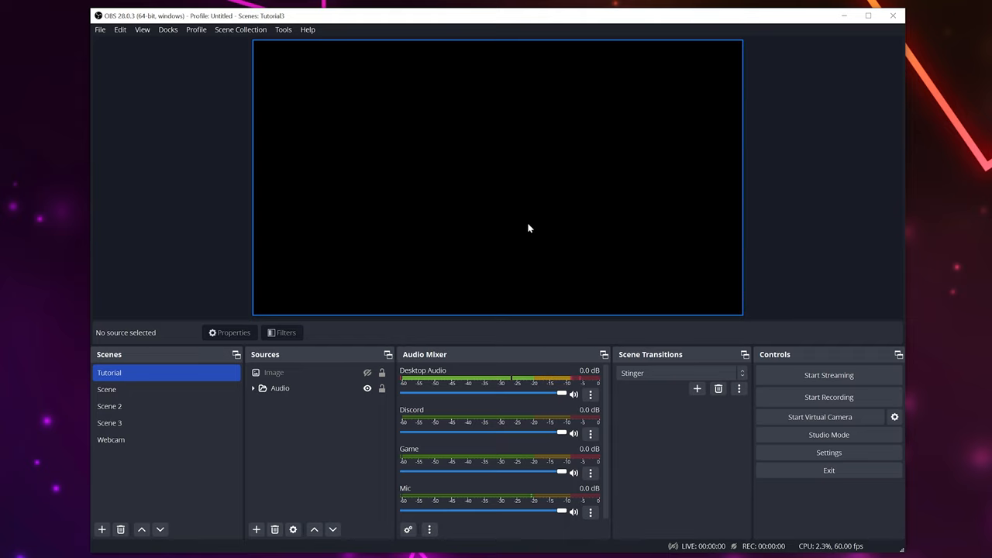
pyautogui.moveTo(493, 345)
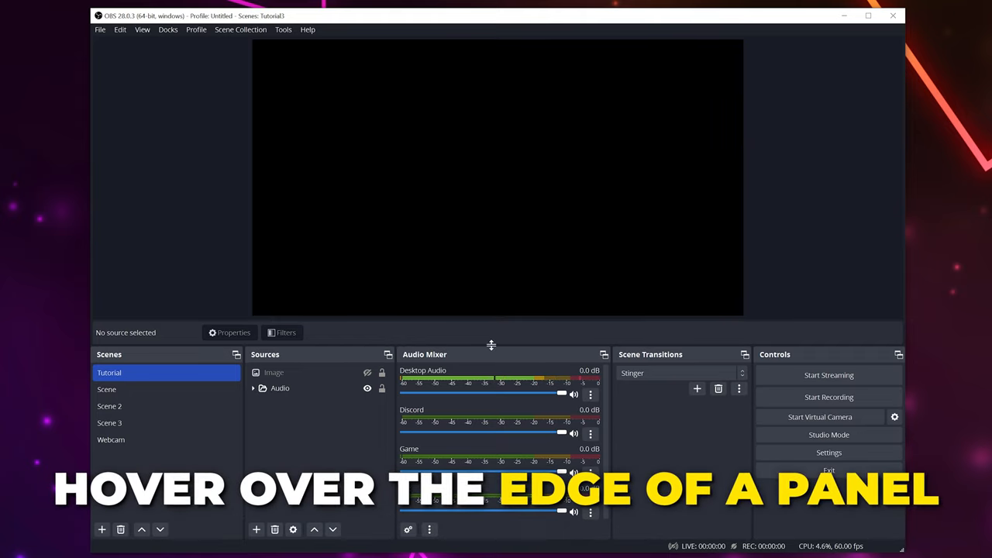
# Drag the panel edge down so the preview grows taller over the lower docks.
pyautogui.moveTo(492, 345); pyautogui.dragTo(486, 363)
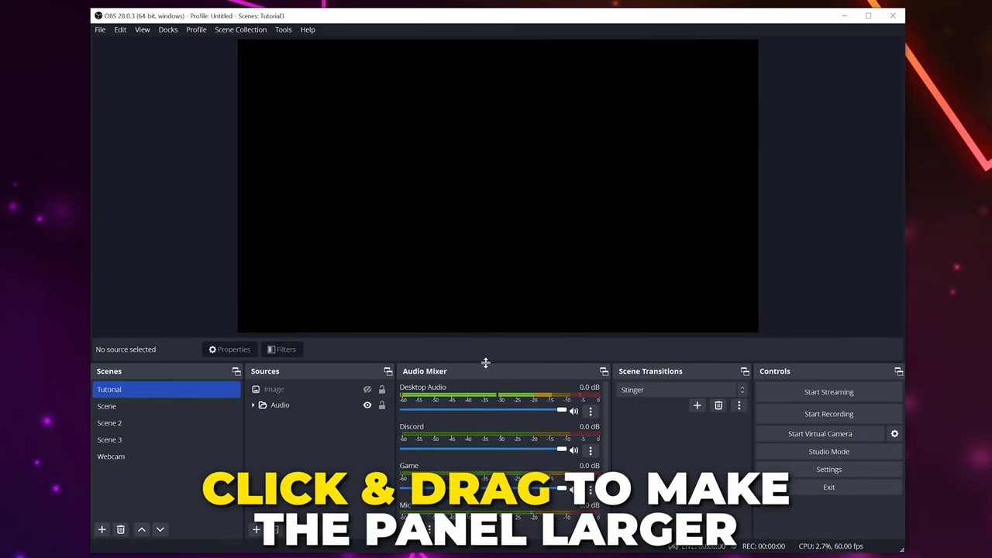
pyautogui.moveTo(487, 363); pyautogui.dragTo(487, 390)
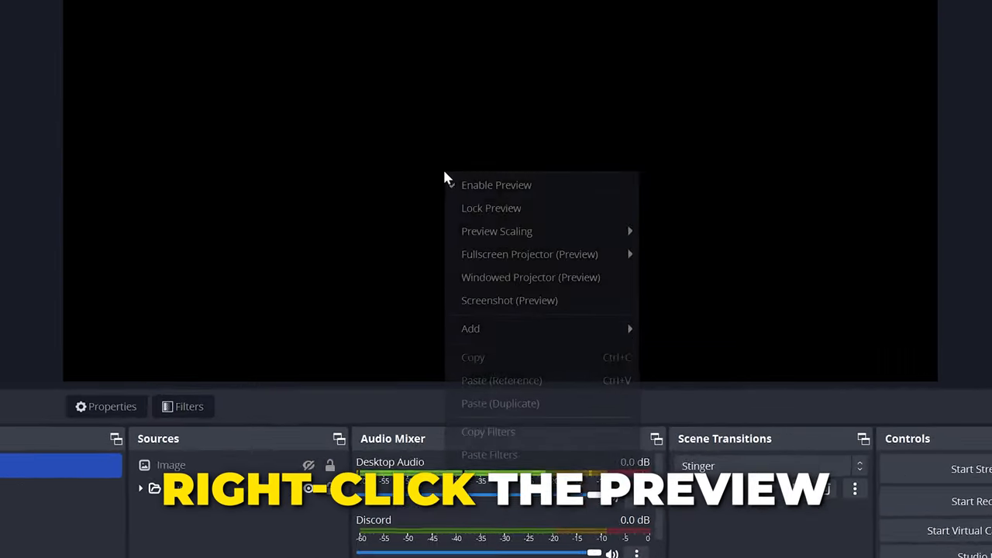
pyautogui.moveTo(496, 140)
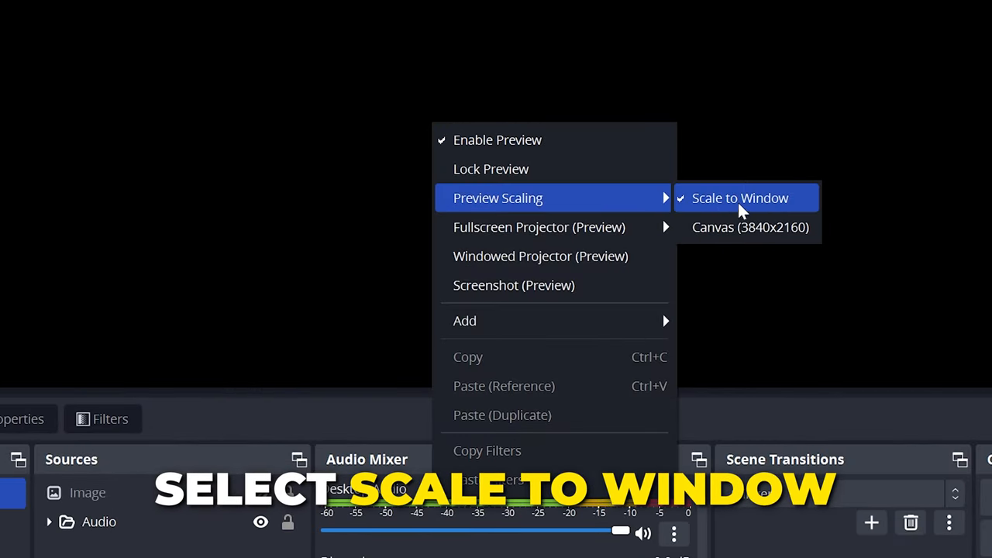
# Set Preview Scaling to Scale to Window.
pyautogui.click(742, 199)
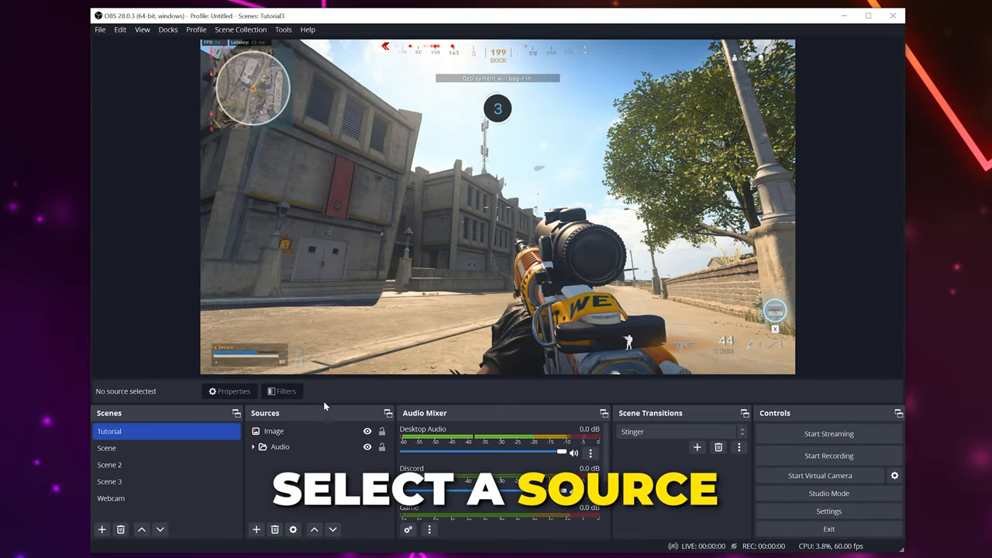
# Select the Image source and drag its handles until the screenshot fills most of the canvas.
pyautogui.click(273, 431)
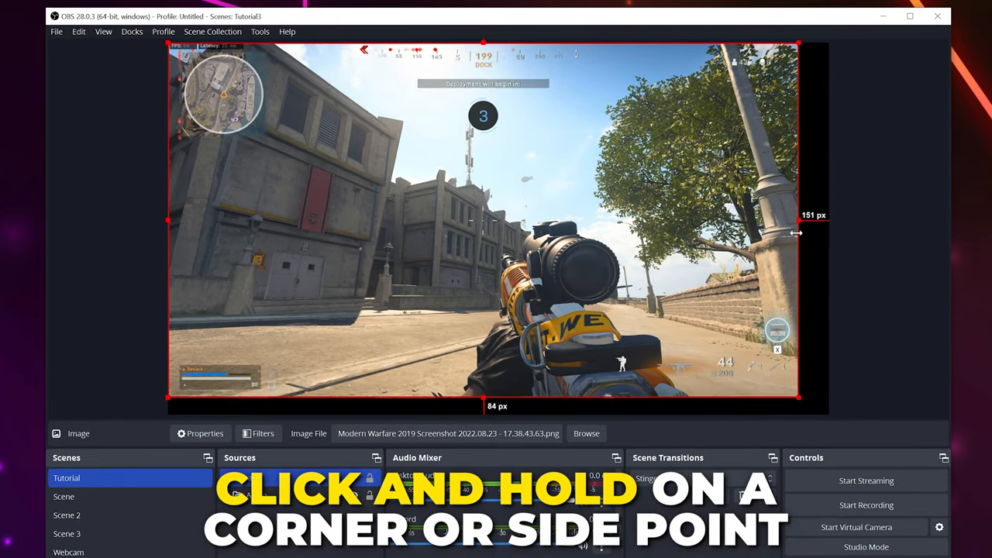
pyautogui.moveTo(799, 400); pyautogui.dragTo(550, 251)
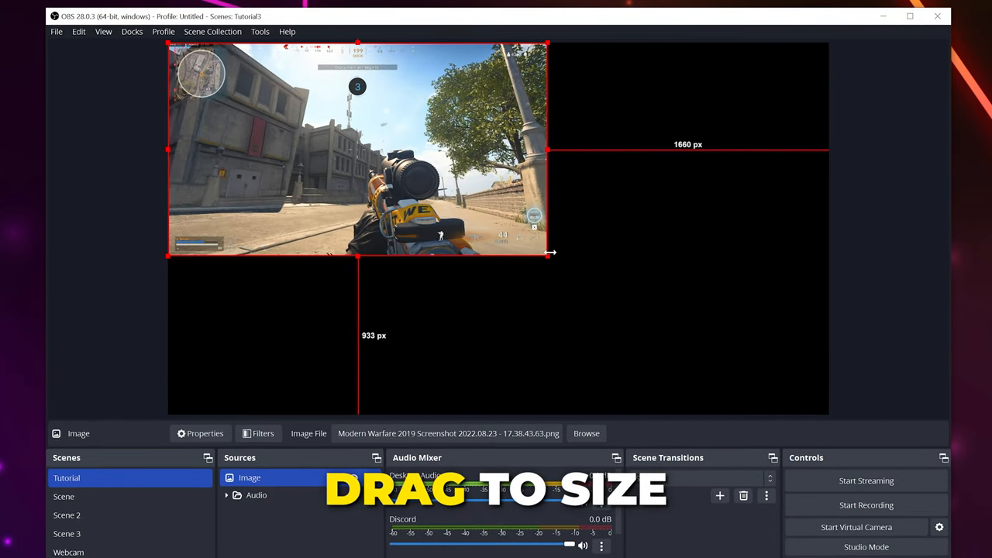
pyautogui.moveTo(550, 255); pyautogui.dragTo(696, 277)
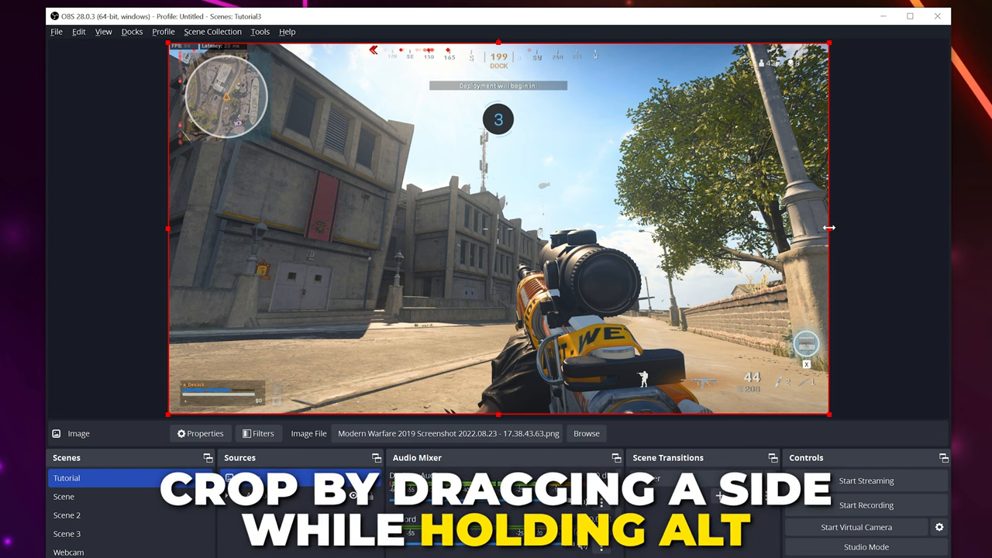
# Alt-crop the screenshot's right side so its bounds match the canvas edges.
pyautogui.moveTo(829, 228); pyautogui.dragTo(681, 228)
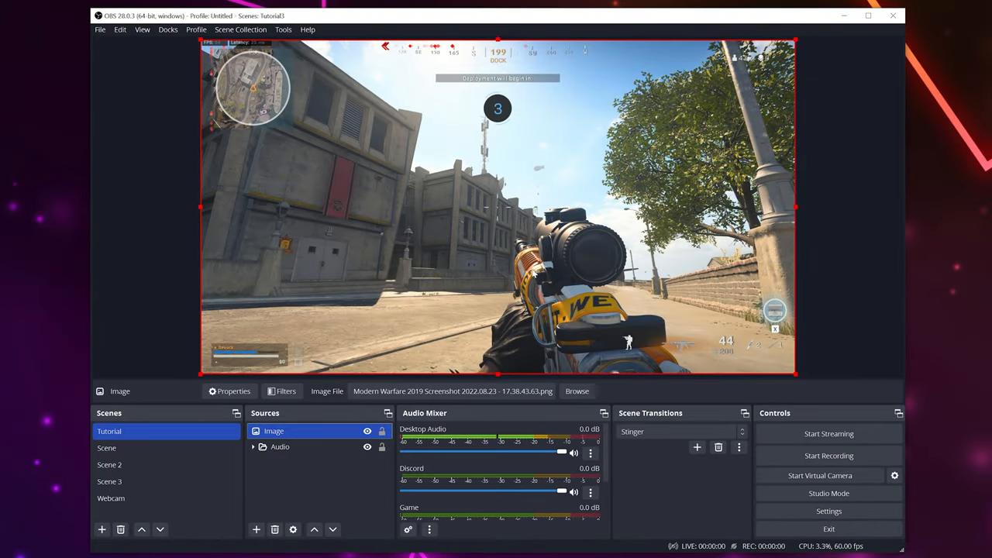
# Open Edit Transform for the Image source from its Transform menu.
pyautogui.rightClick(273, 431)
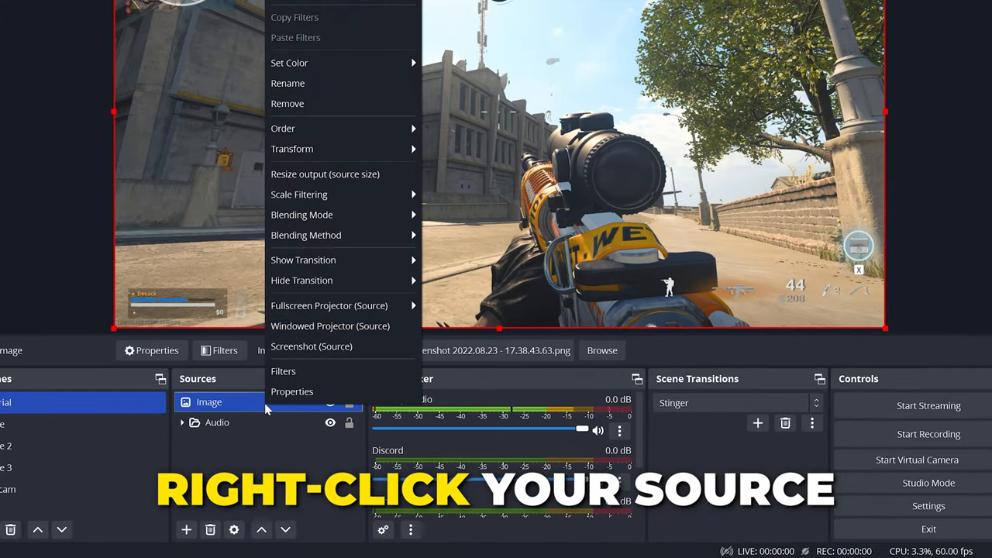
pyautogui.moveTo(292, 149)
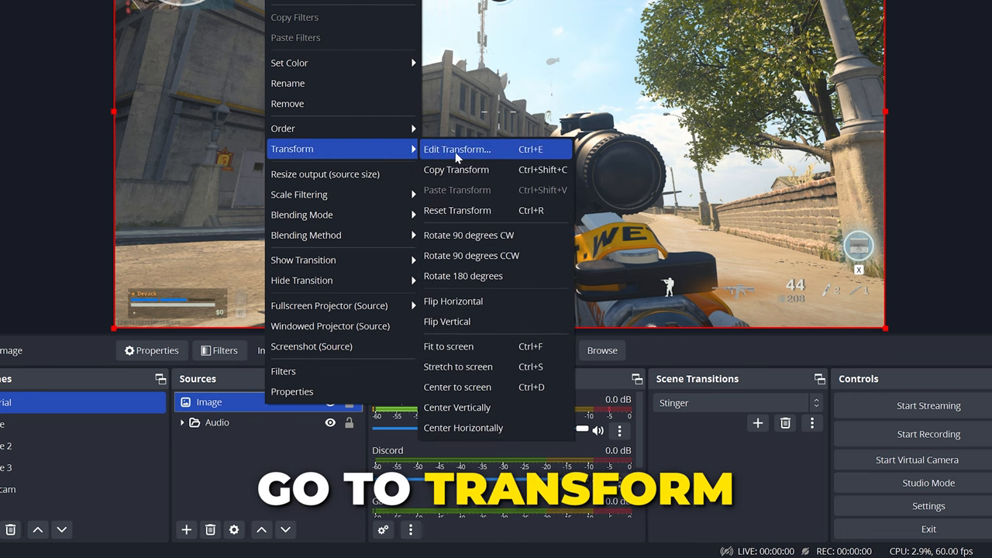
pyautogui.moveTo(457, 211)
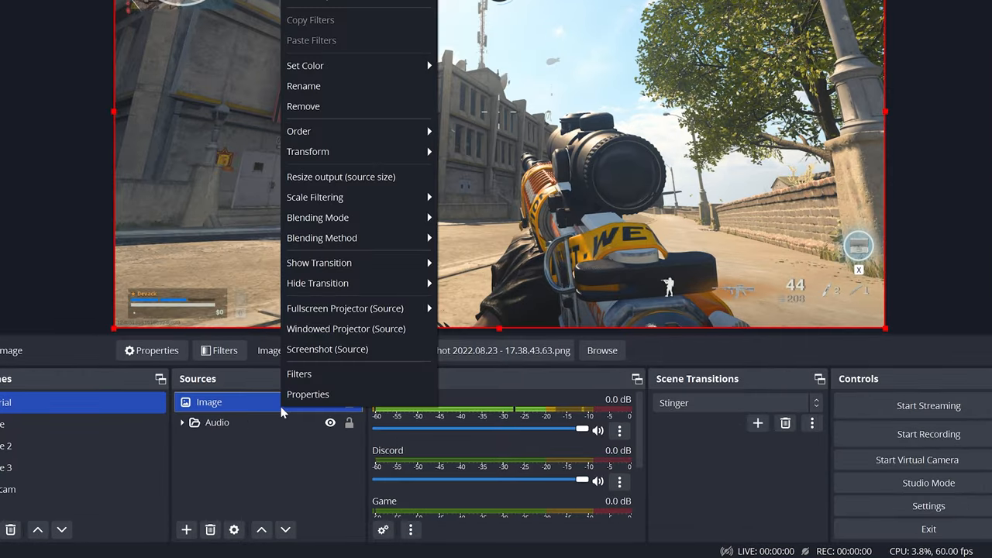
pyautogui.moveTo(307, 152)
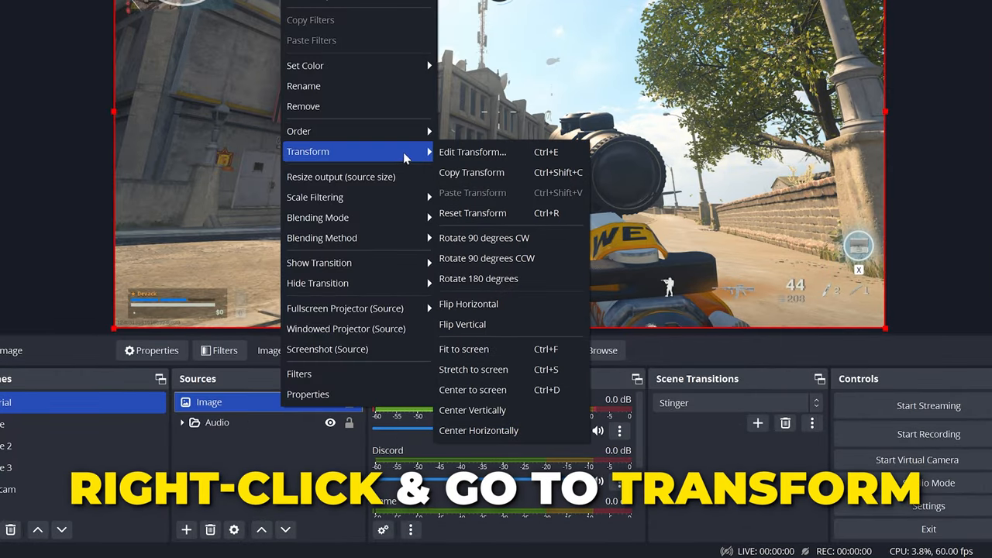
pyautogui.click(472, 152)
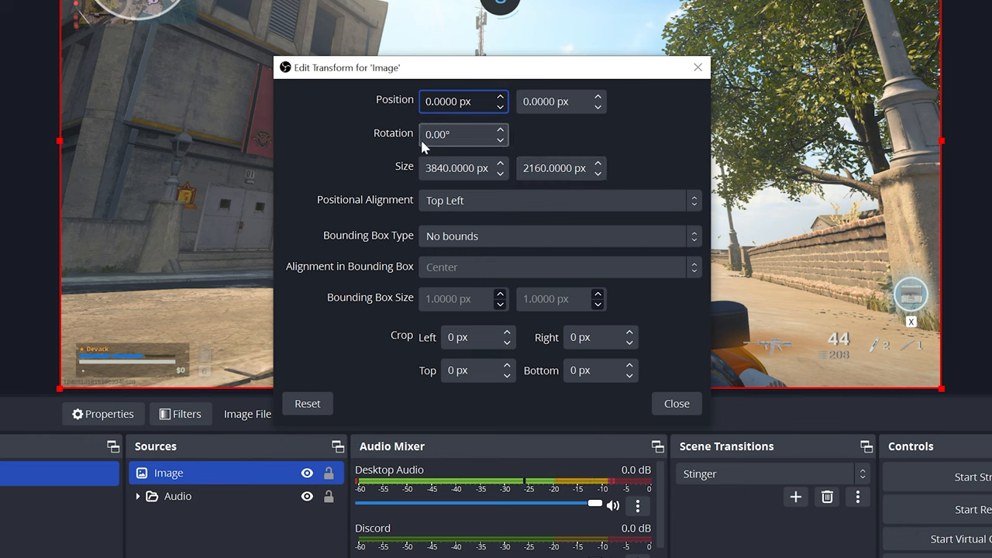
# Check the position, size and crop fields, then close Edit Transform.
pyautogui.click(462, 102)
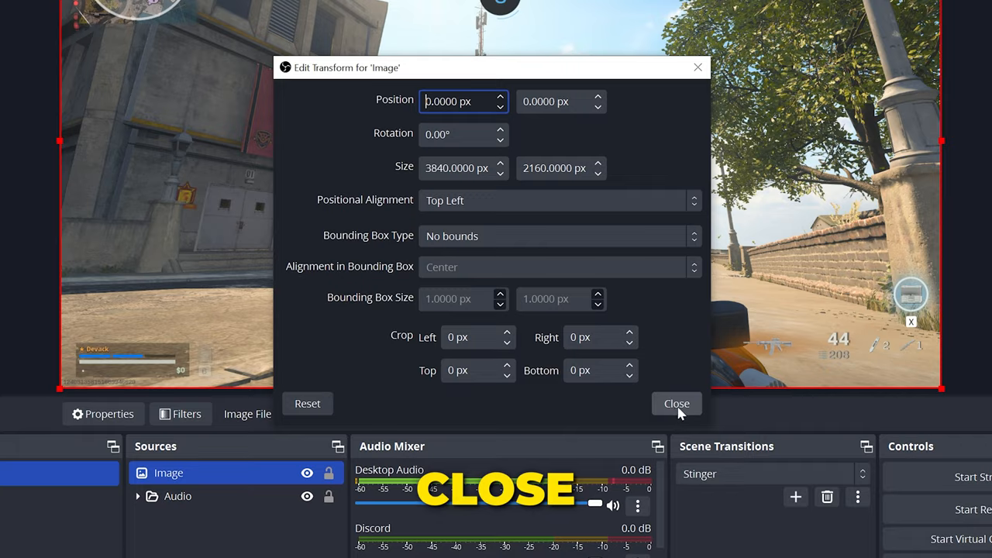
pyautogui.click(676, 403)
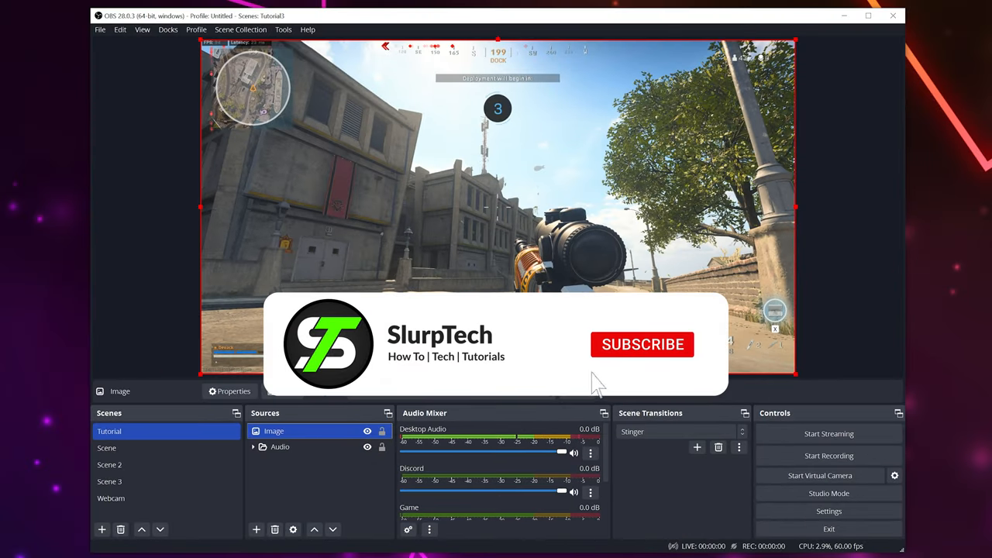